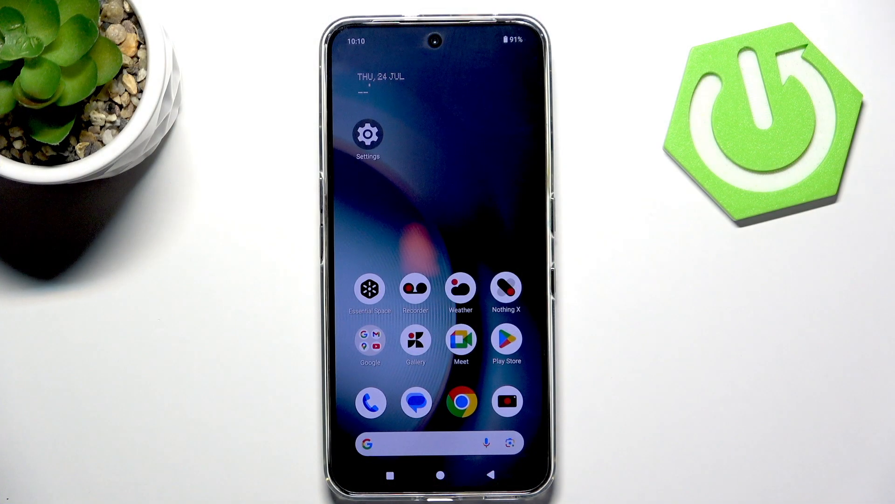
Step: Launch the Settings app and scroll the list until the Battery category is visible
click(367, 136)
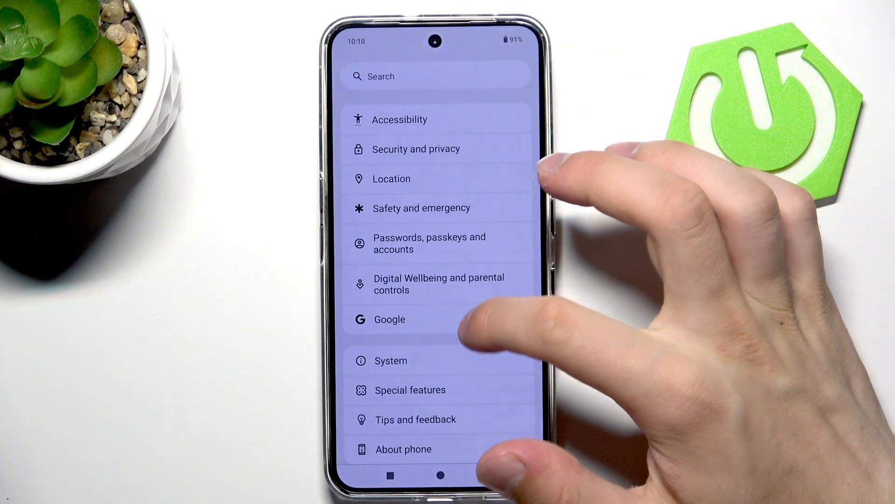
scroll(down, 3)
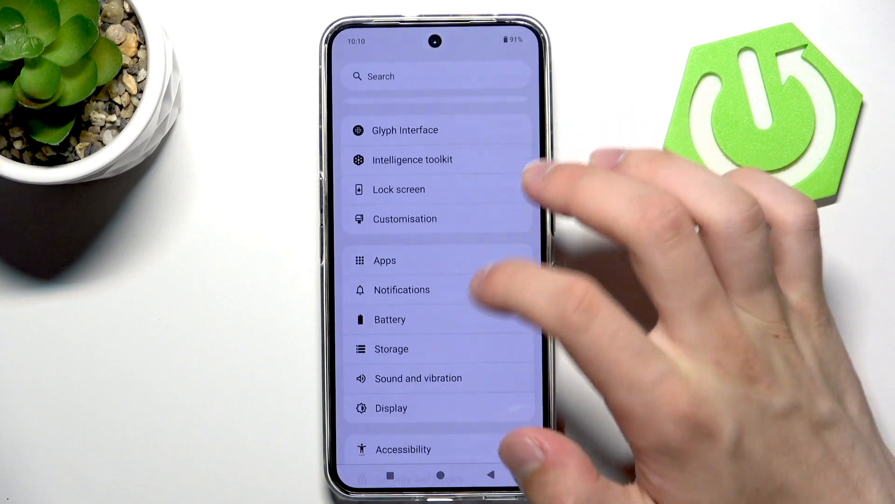
Step: Go into Battery, then Battery Saver, to enable Battery Saver with dark theme
click(389, 319)
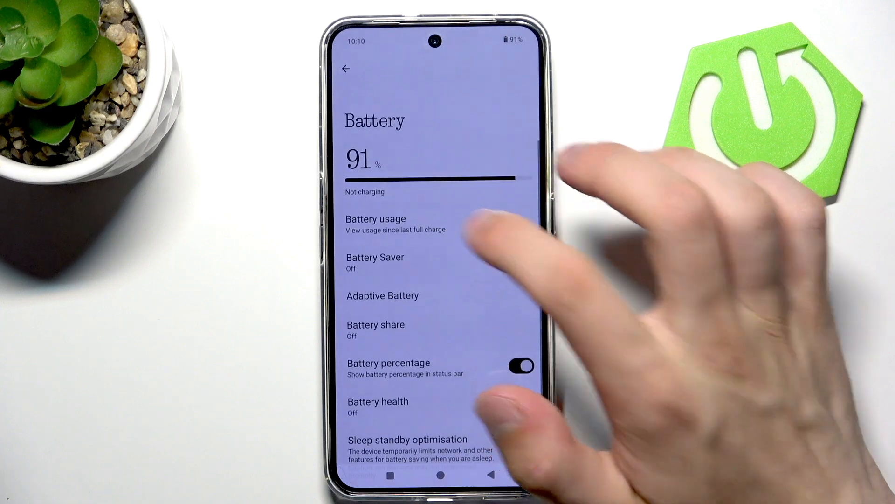
click(375, 257)
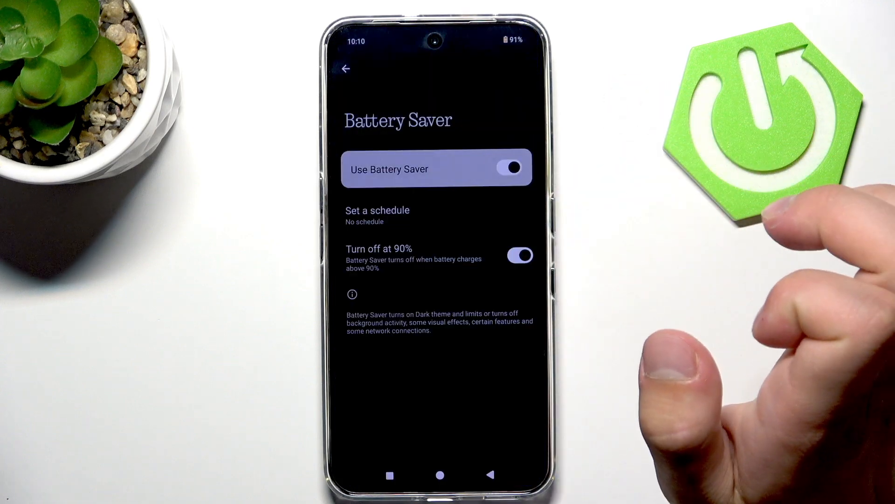